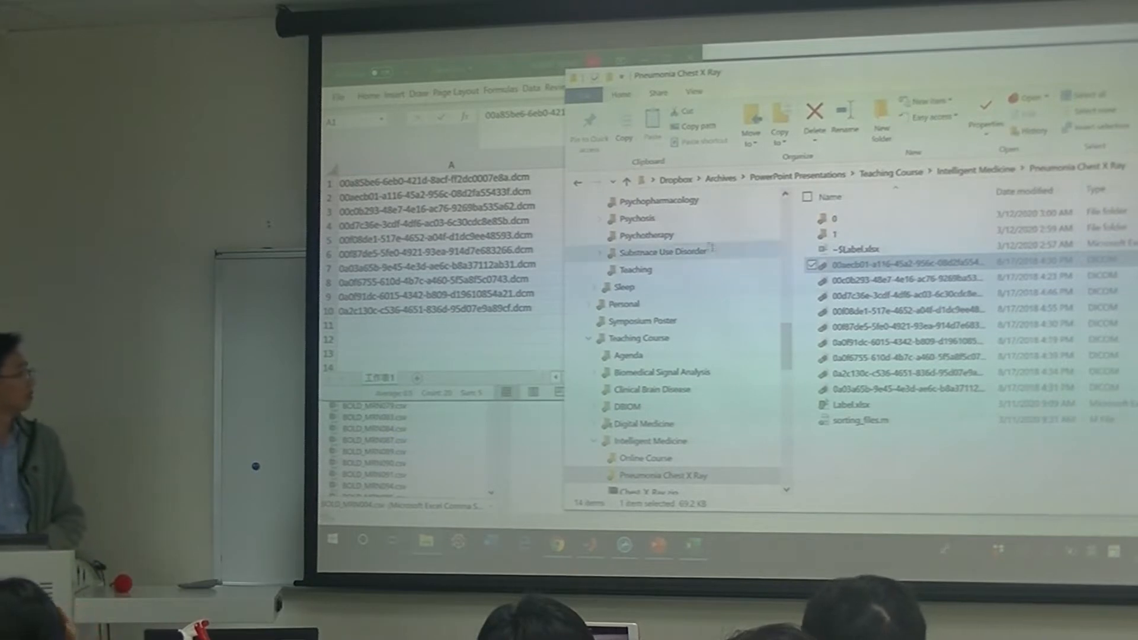
Read Label.xlsx into num, txt and raw and create the 0 and 1 folders for normal and pneumonia scans.
left_click(835, 218)
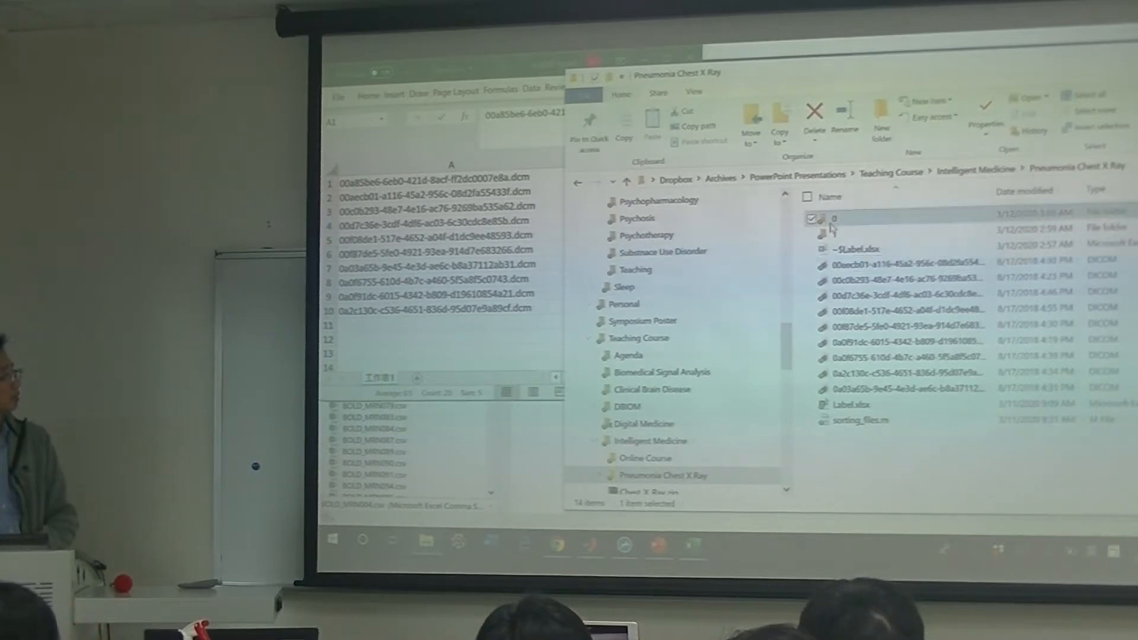
double_click(835, 218)
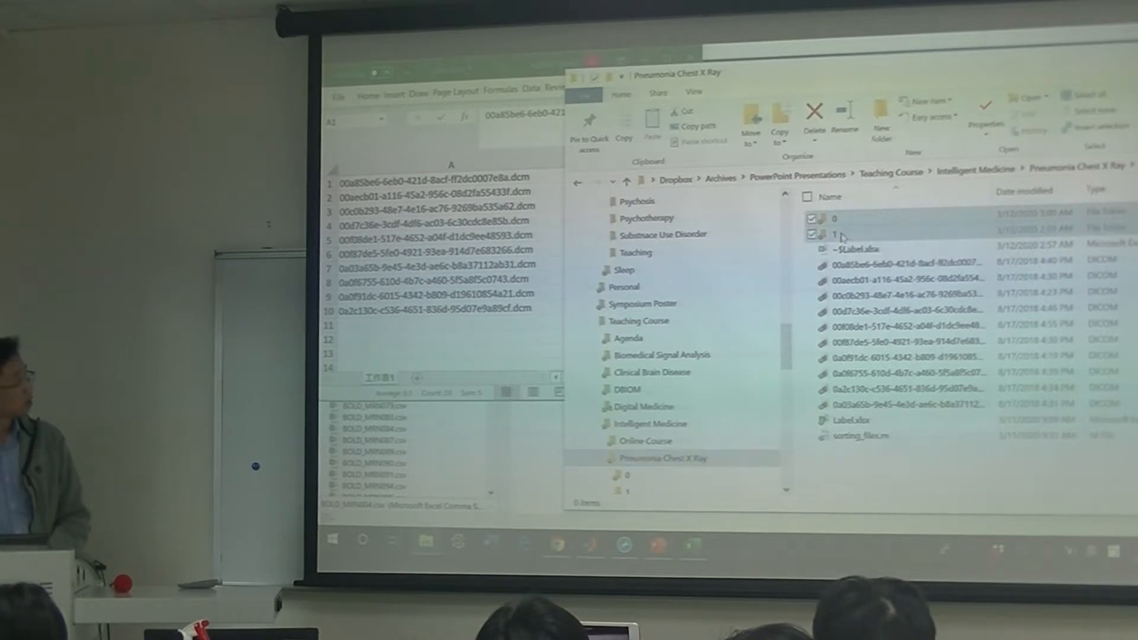
left_click(813, 119)
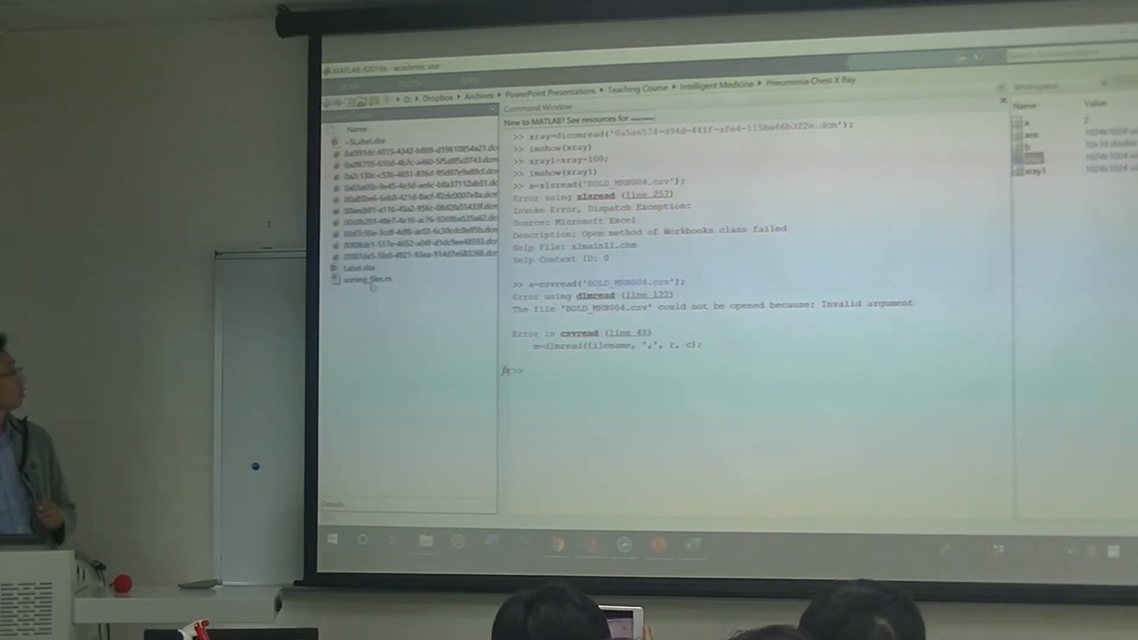
left_click(363, 277)
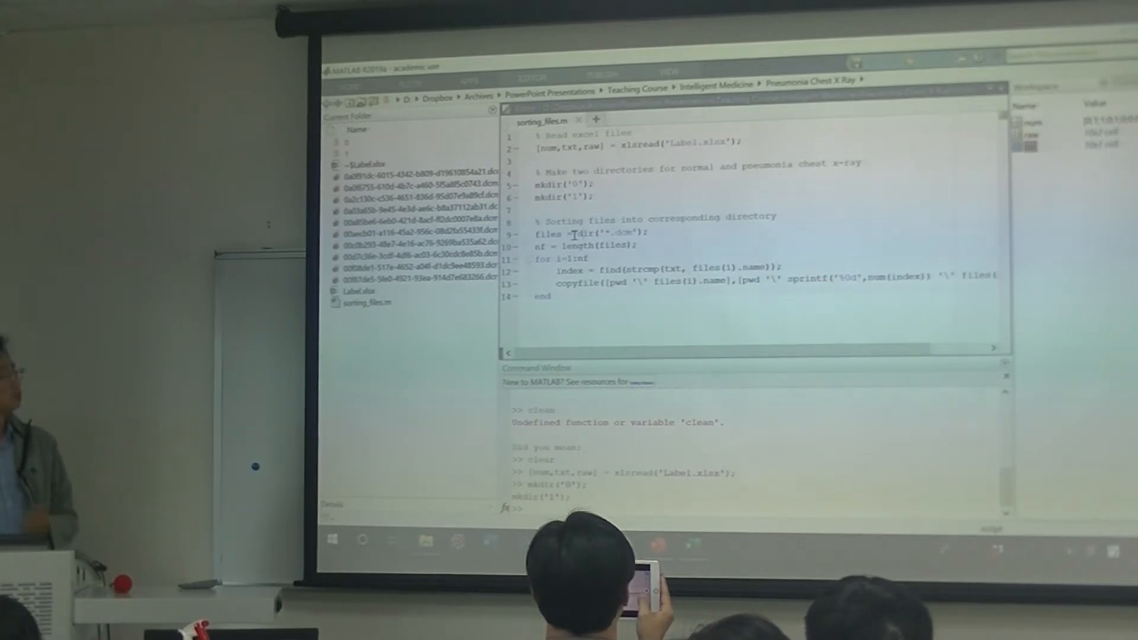
Run files = dir('*.dcm') so the workspace lists every DICOM scan in the folder.
double_click(551, 234)
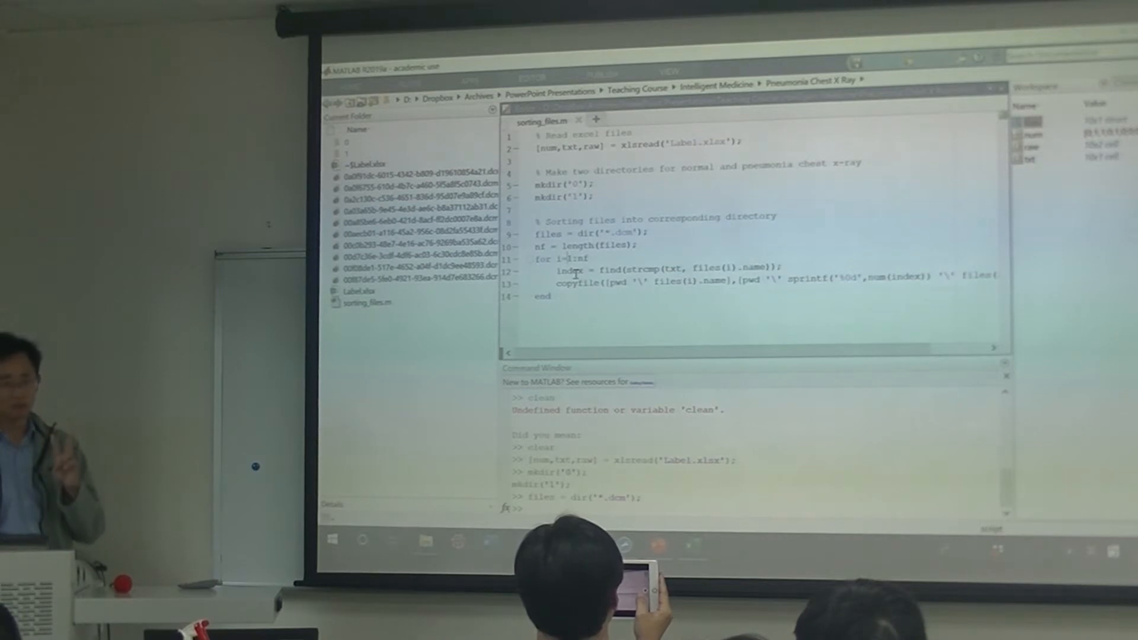
double_click(570, 270)
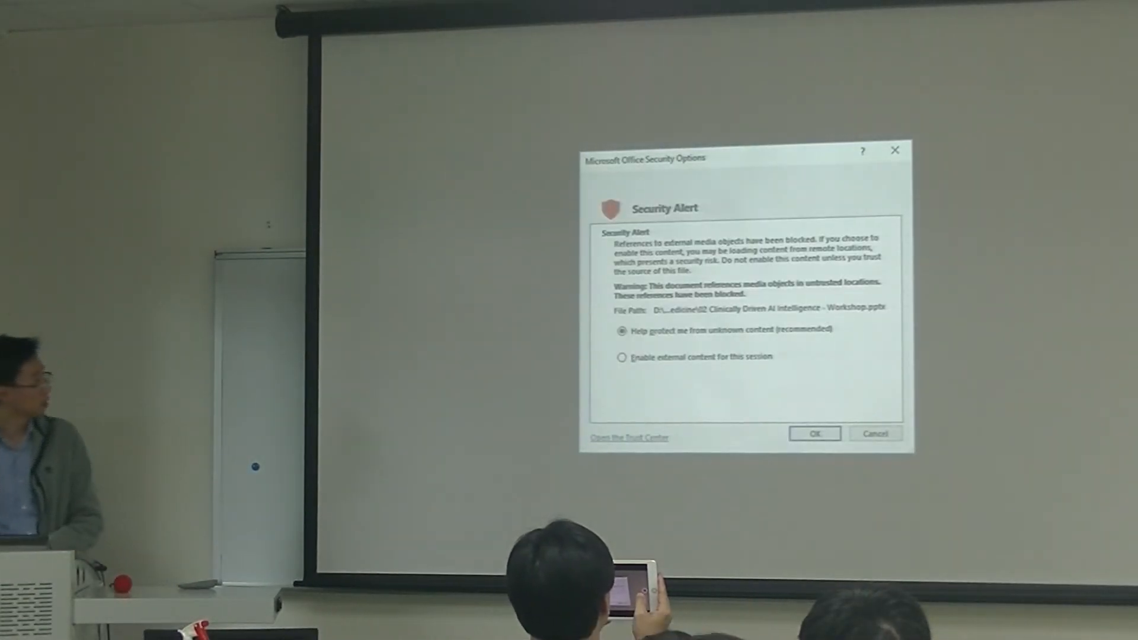
left_click(815, 433)
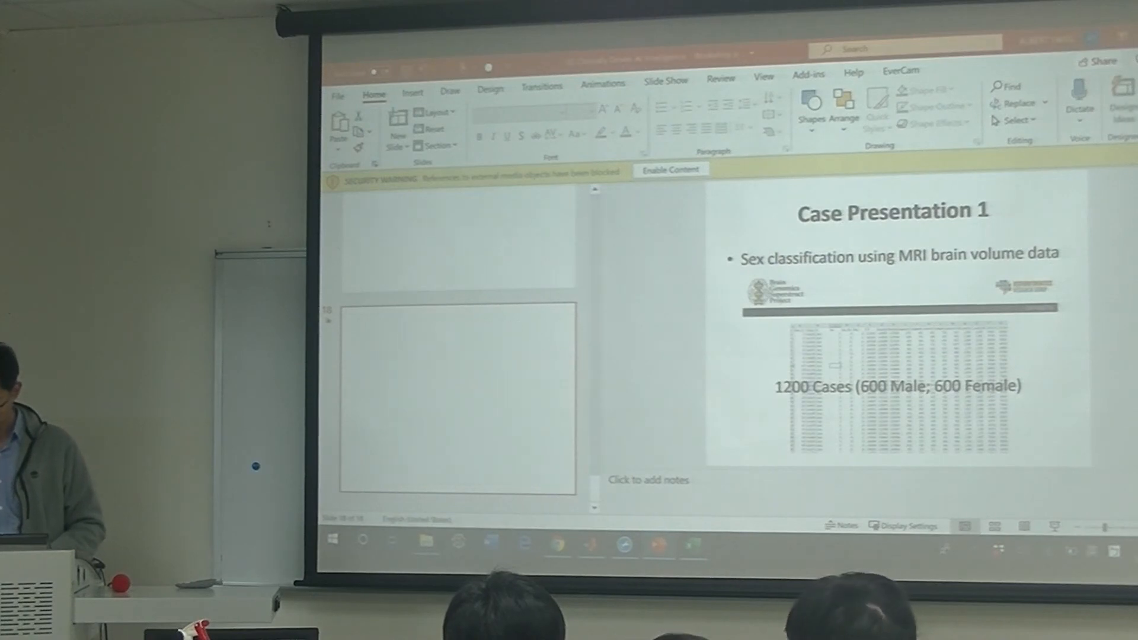